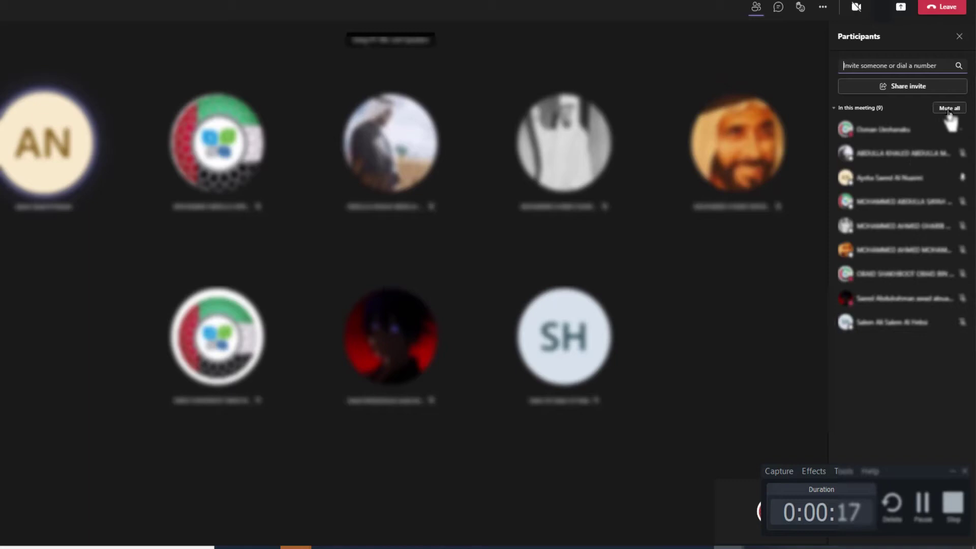
Step: Mute all participants from the panel and confirm the 'Mute everyone?' prompt
{"action": "left_click", "coordinate": [948, 108]}
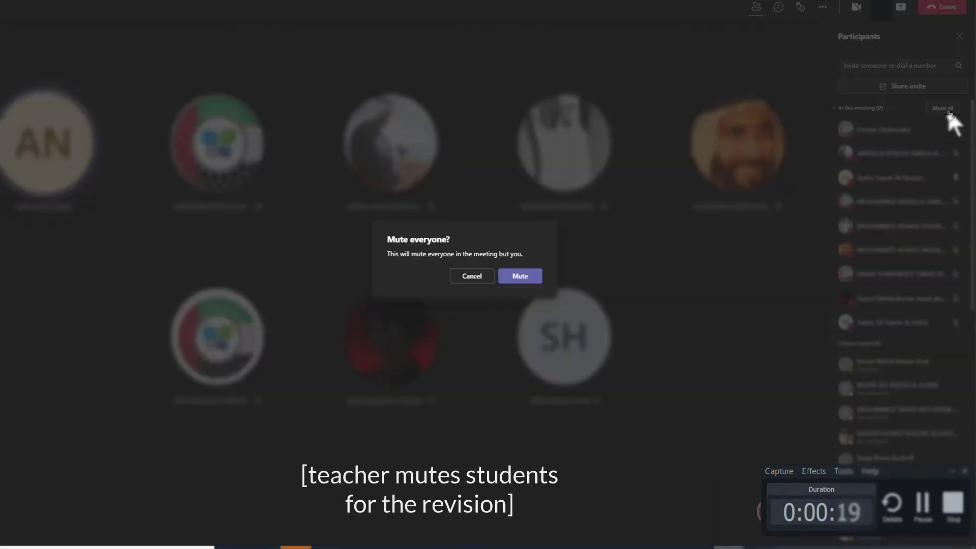
{"action": "left_click", "coordinate": [520, 276]}
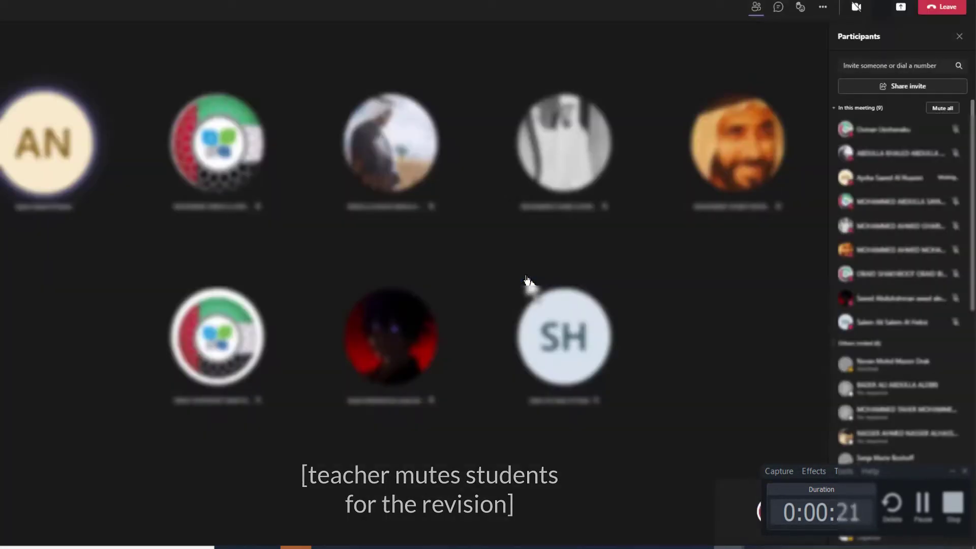